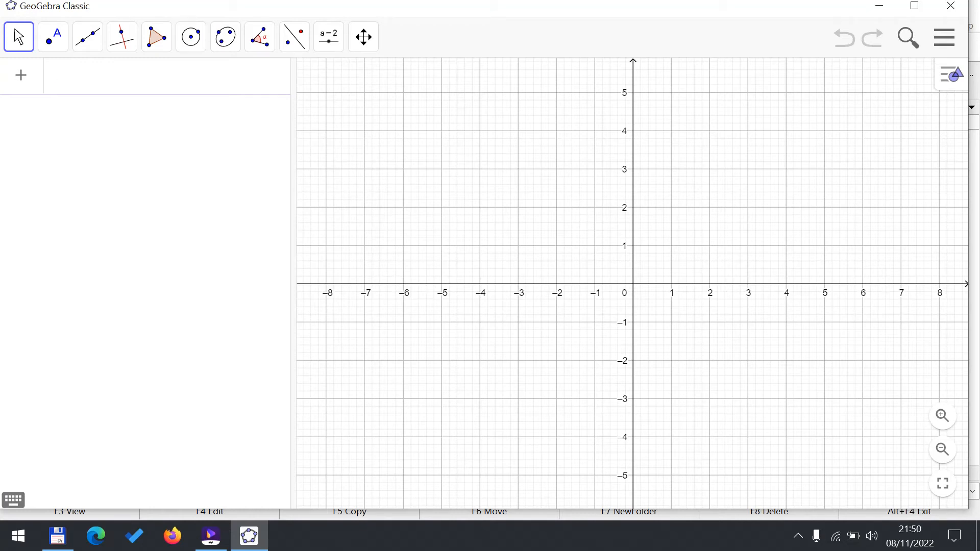
Create circle c centred at (0,0) with radius 2 using Circle(Point, Radius)
type("cir")
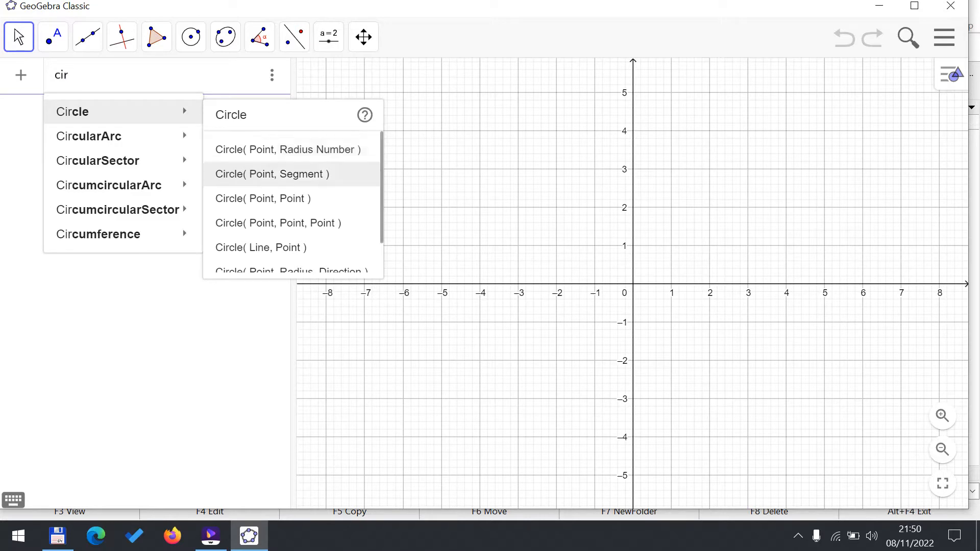
mouse_move(287, 149)
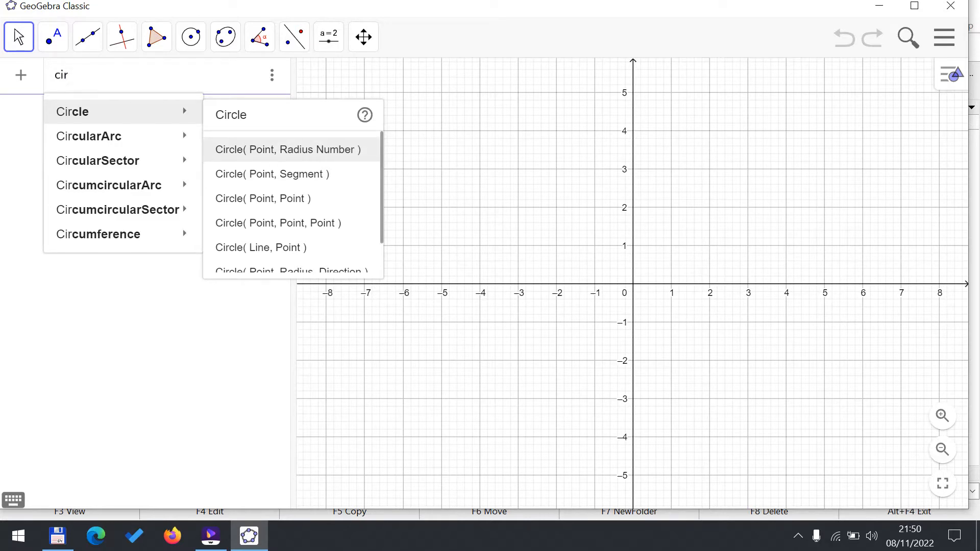
left_click(286, 149)
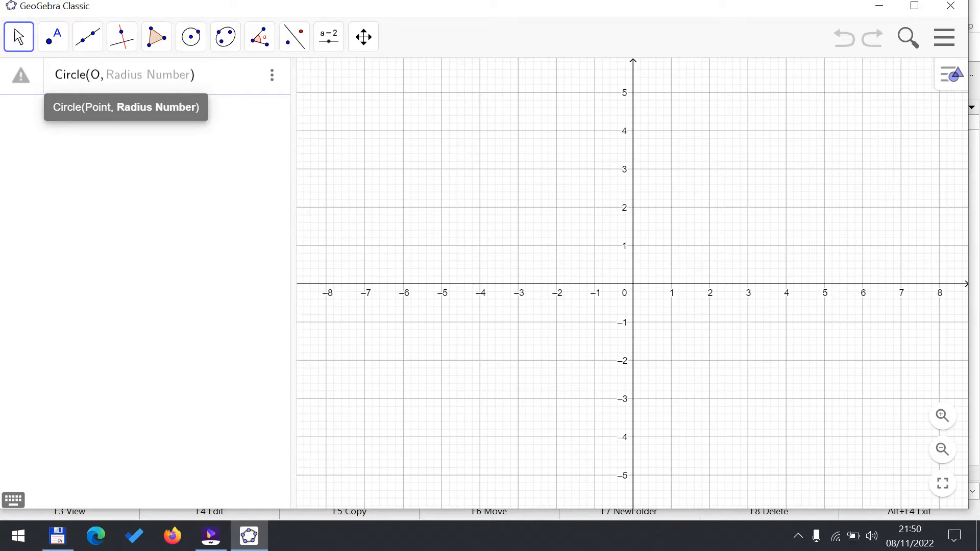
type("2)")
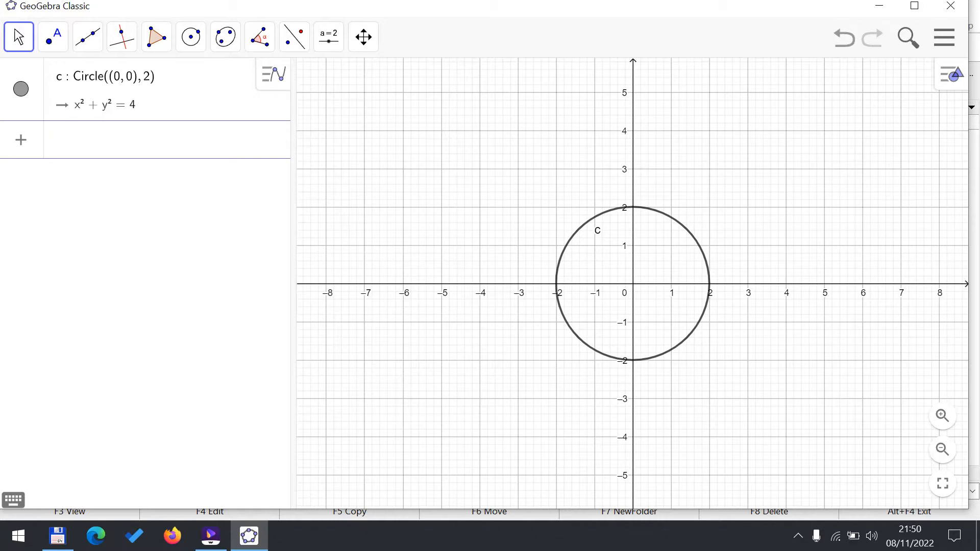
Create circle d centred at O with radius 5 using Circle(Point, Radius)
type("circ")
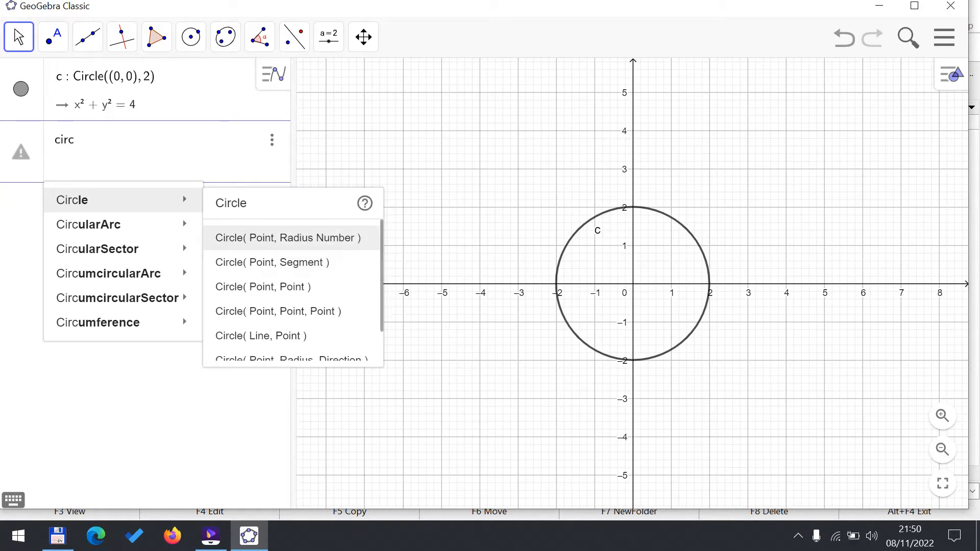
left_click(286, 238)
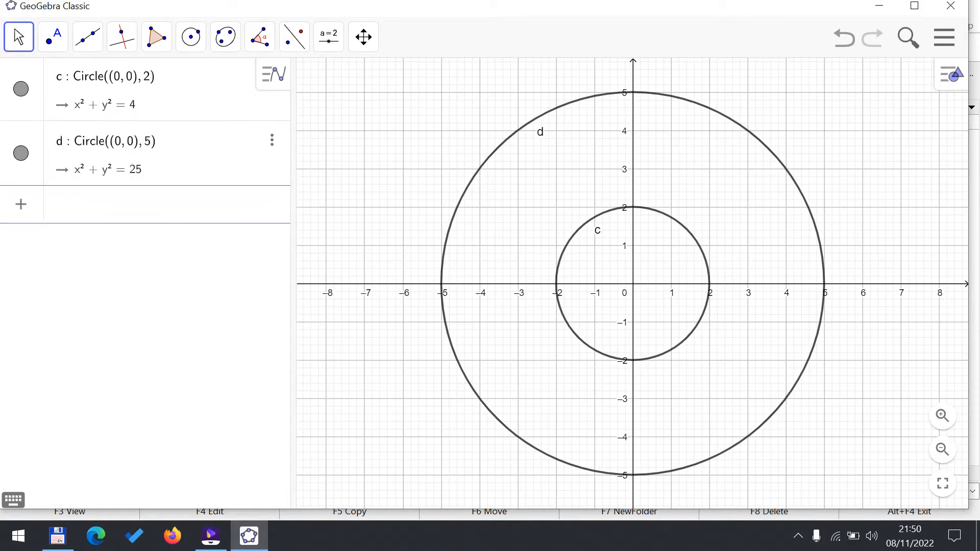
Create circle e centred at O with radius 2.87 using Circle(Point, Radius)
type("circ")
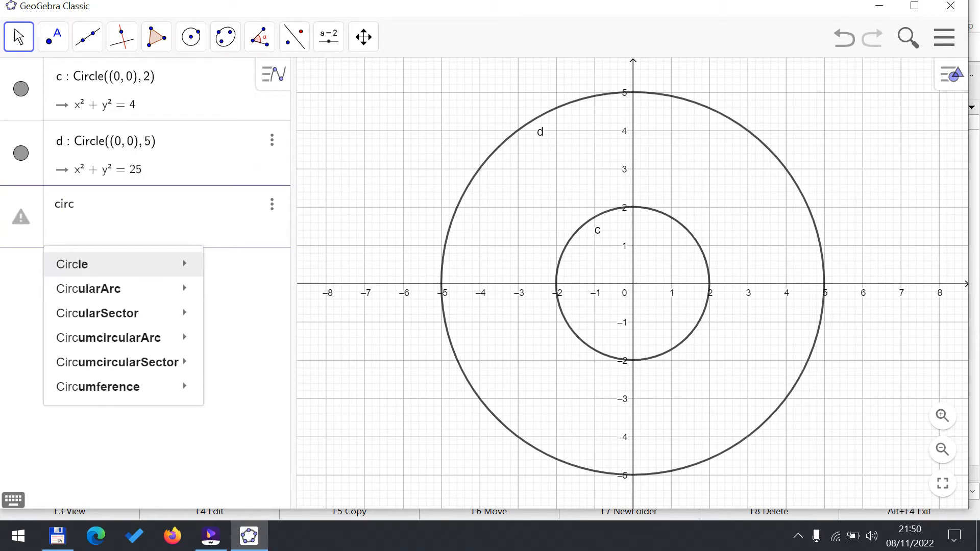
mouse_move(72, 265)
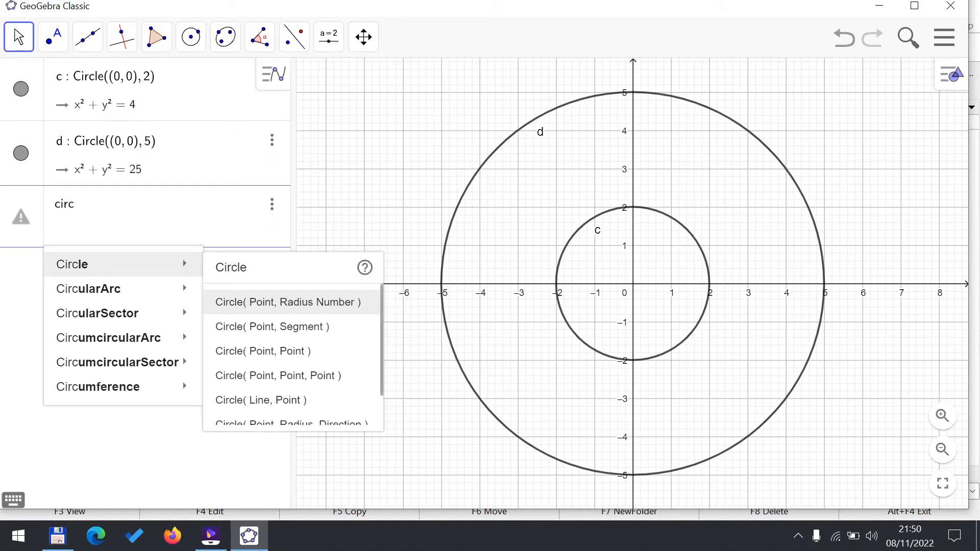
left_click(286, 303)
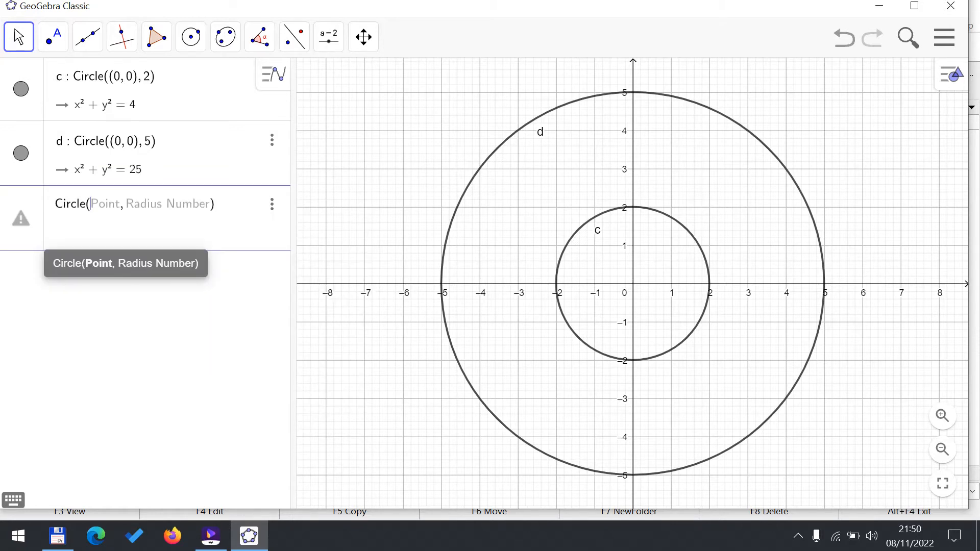
type("O,")
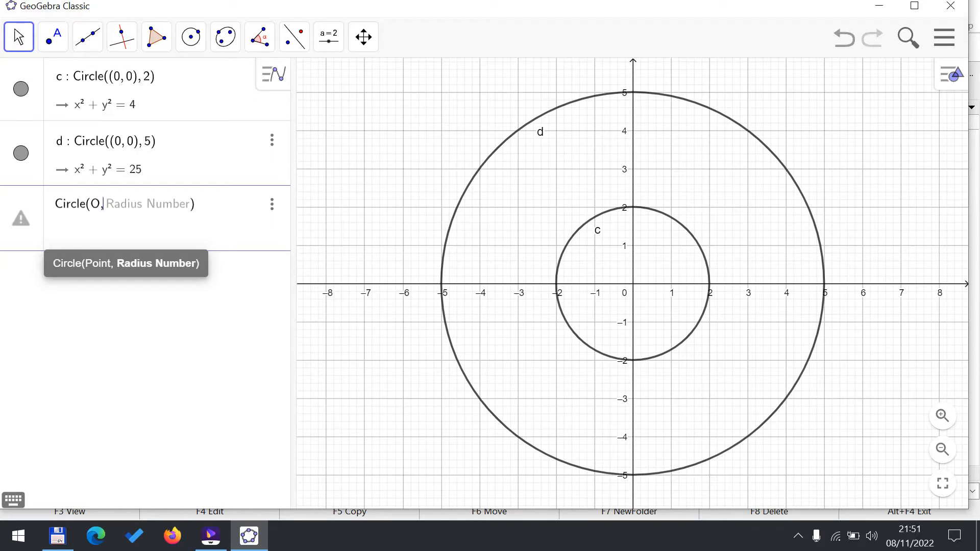
type("2.8")
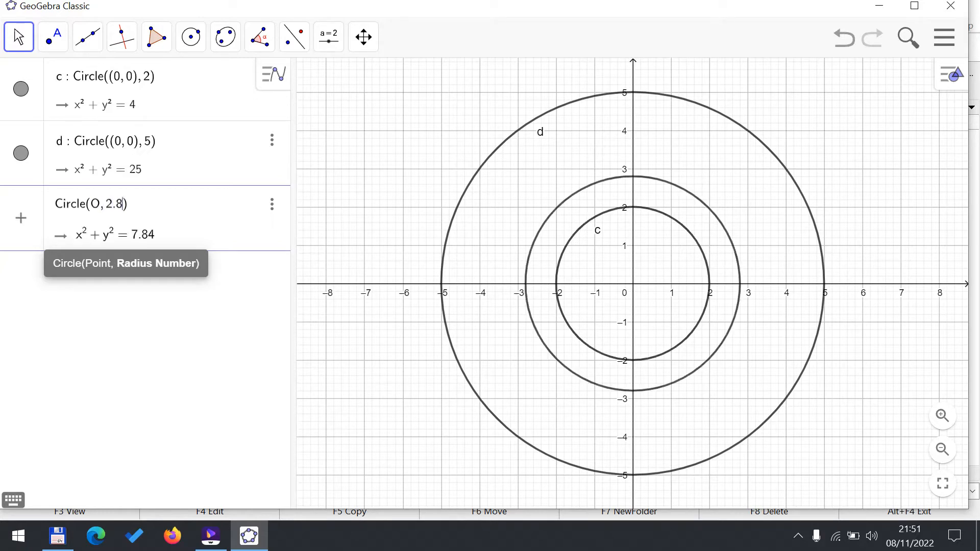
type("7")
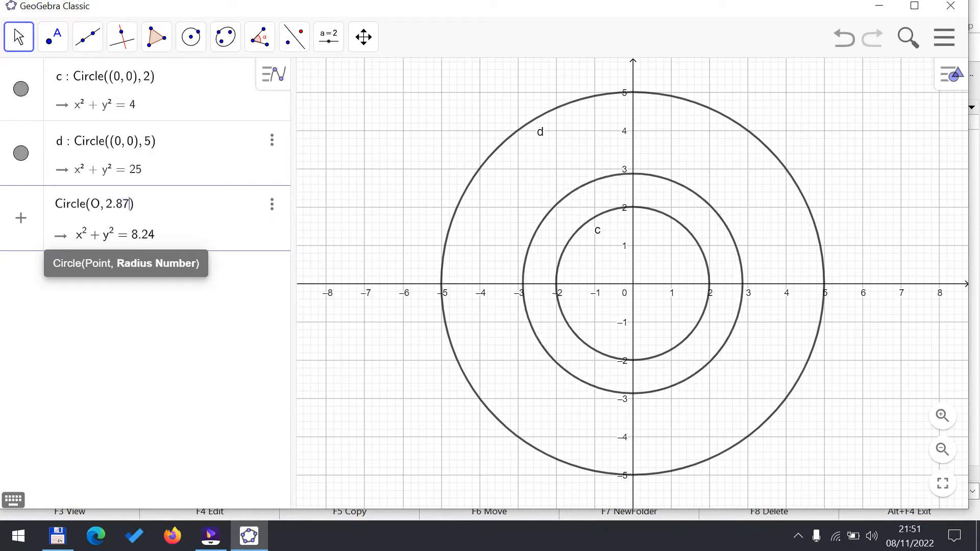
key("Enter")
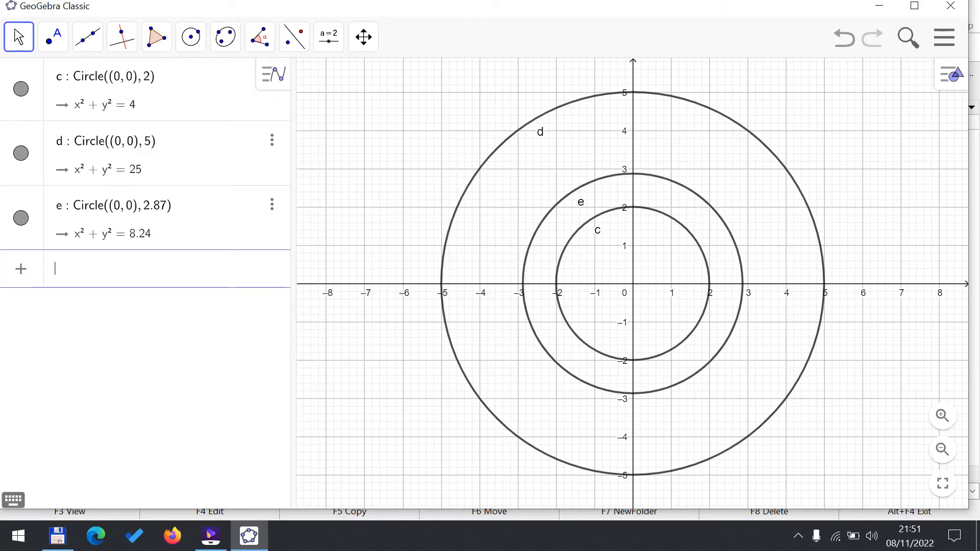
Compute the circumferences of the circles with the Circumference command (12.57, 31.42, 18.03)
type("circ")
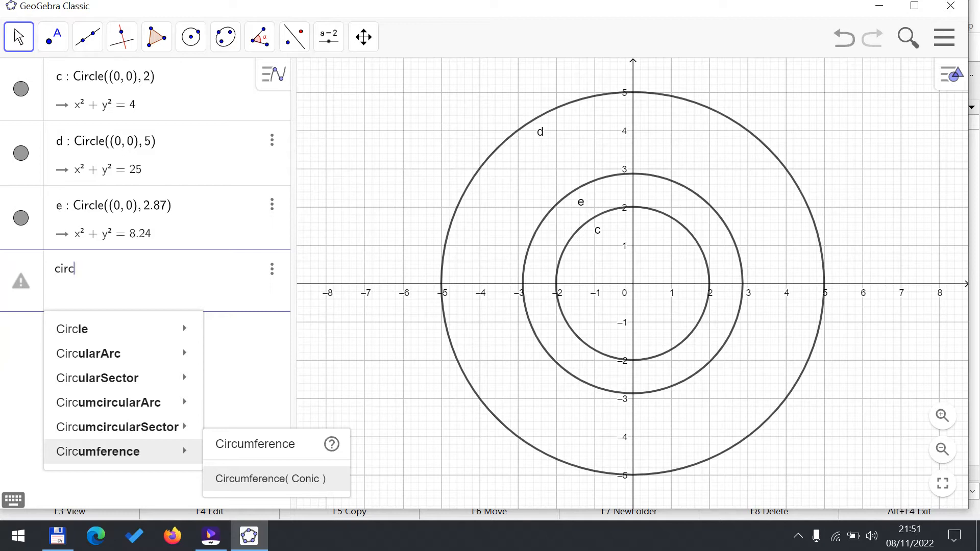
left_click(269, 479)
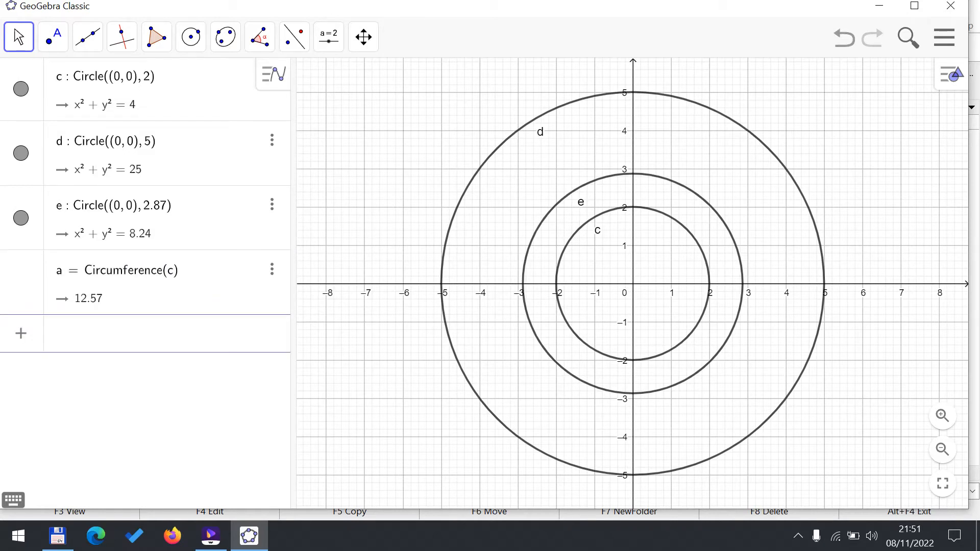
type("circ")
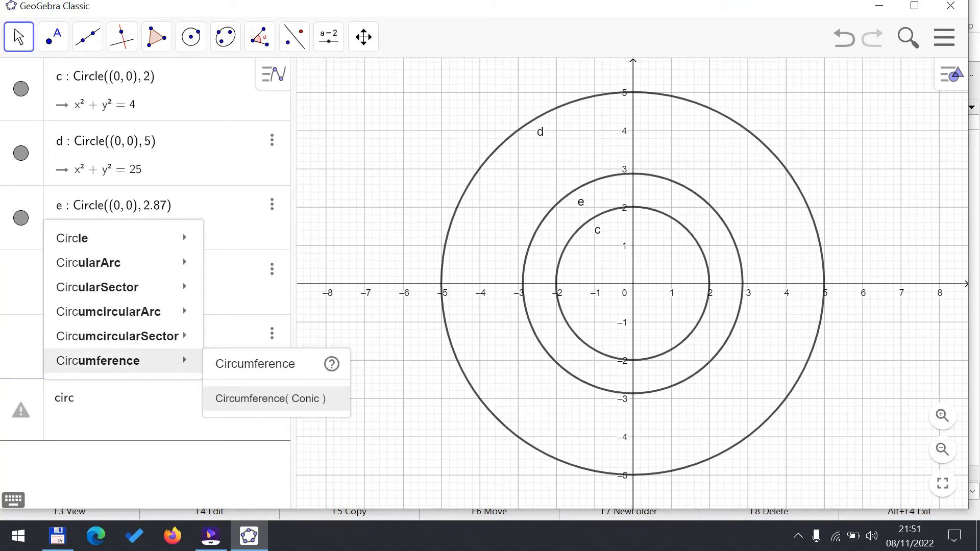
left_click(269, 399)
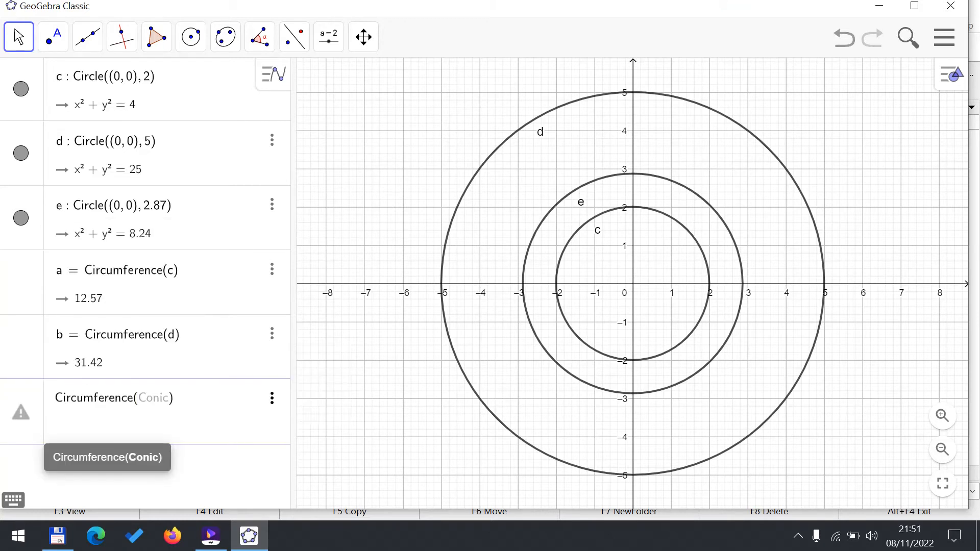
key("Enter")
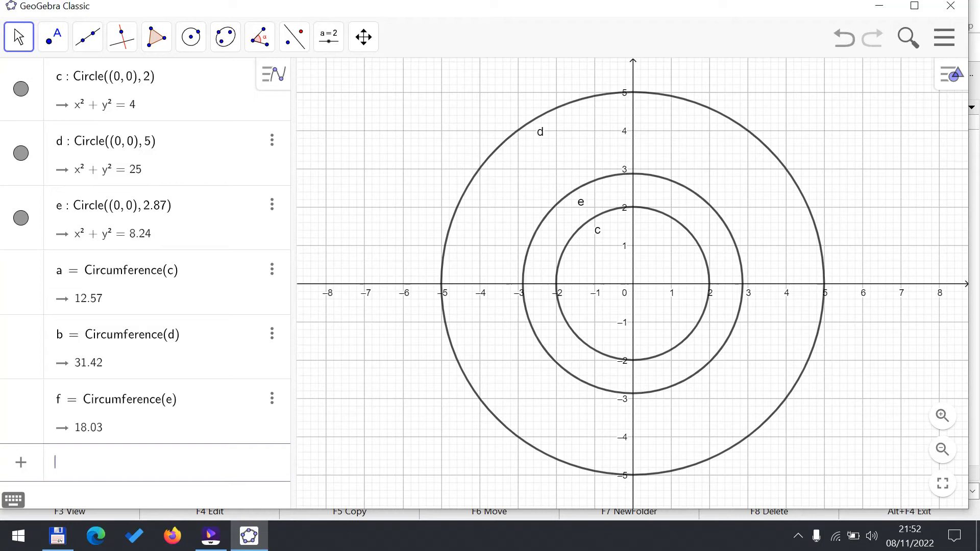
Enter the ratio g = a/4 giving 3.14, then begin the ratio for b
type("cor")
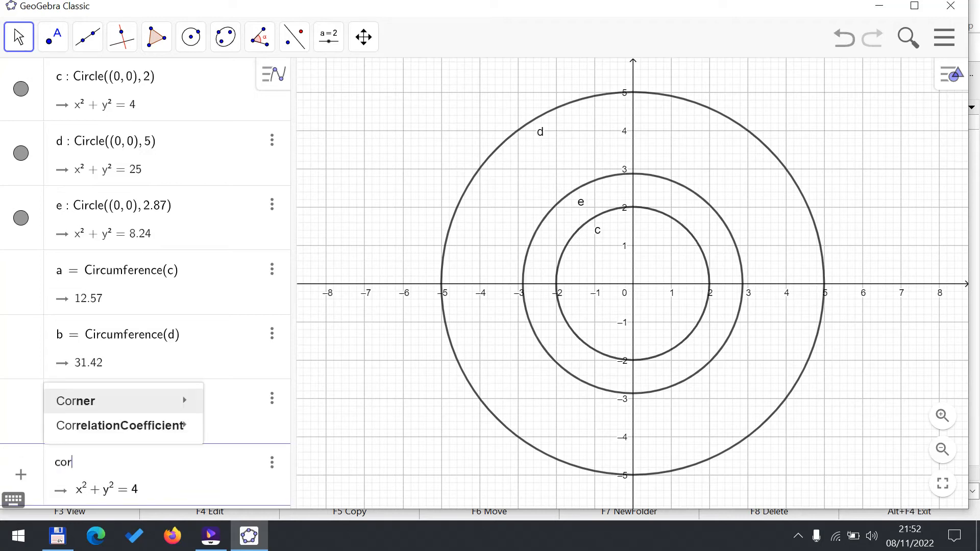
type("irc")
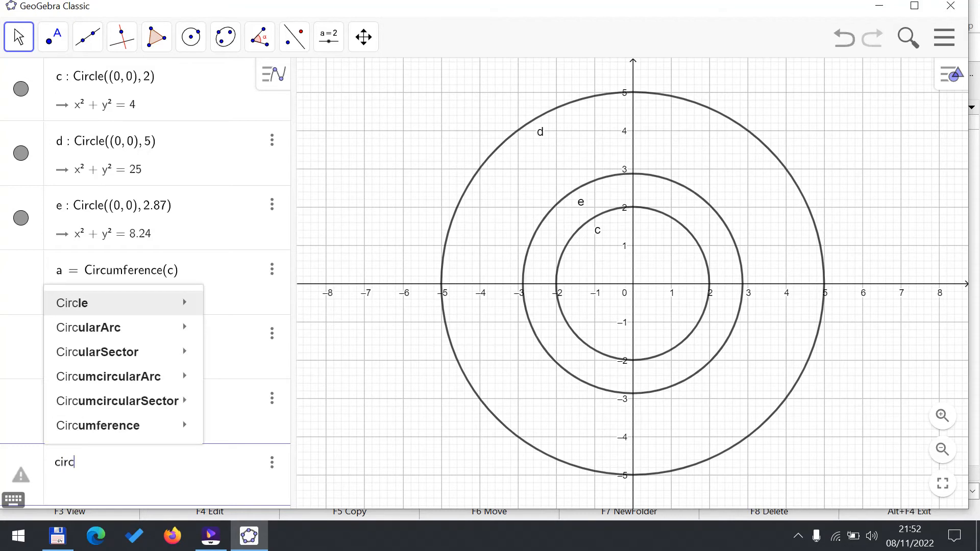
type("um")
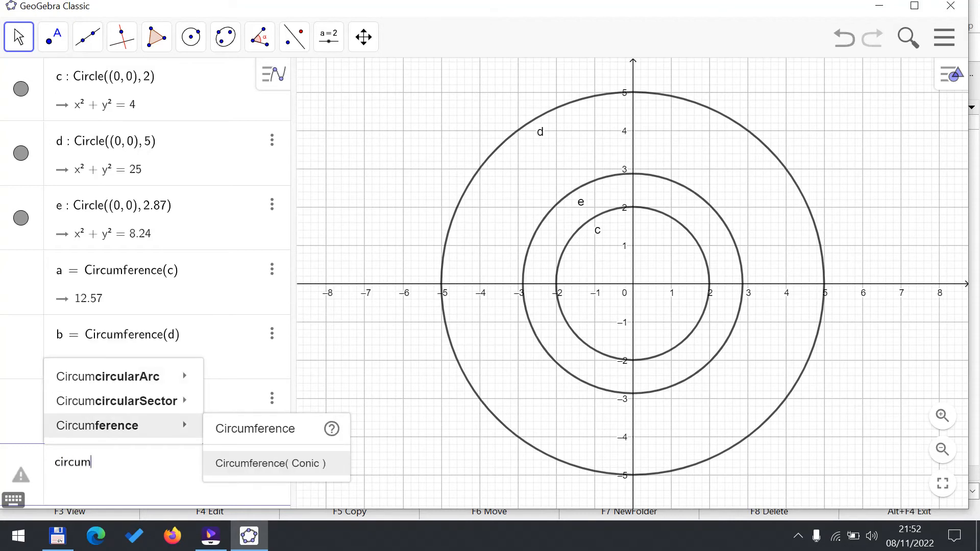
key("Enter")
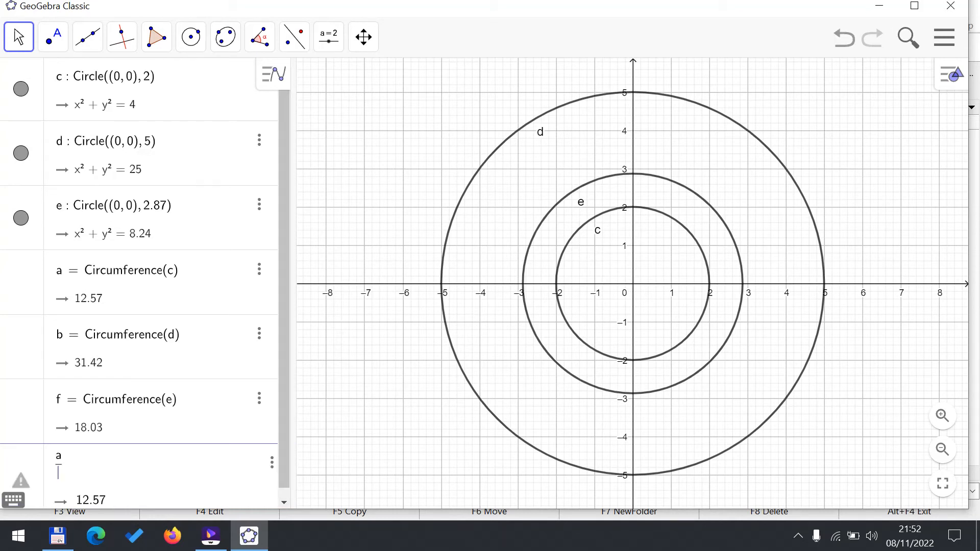
type("4")
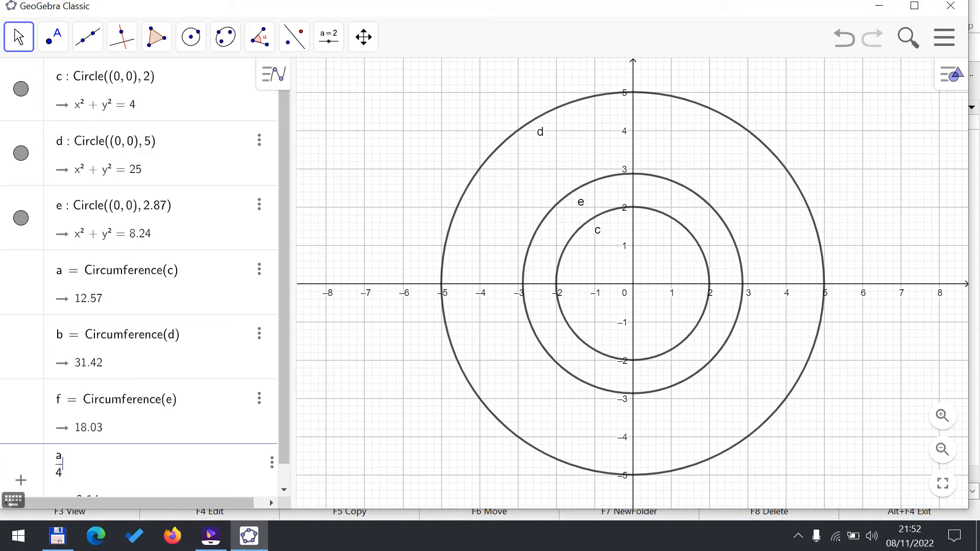
key("Enter")
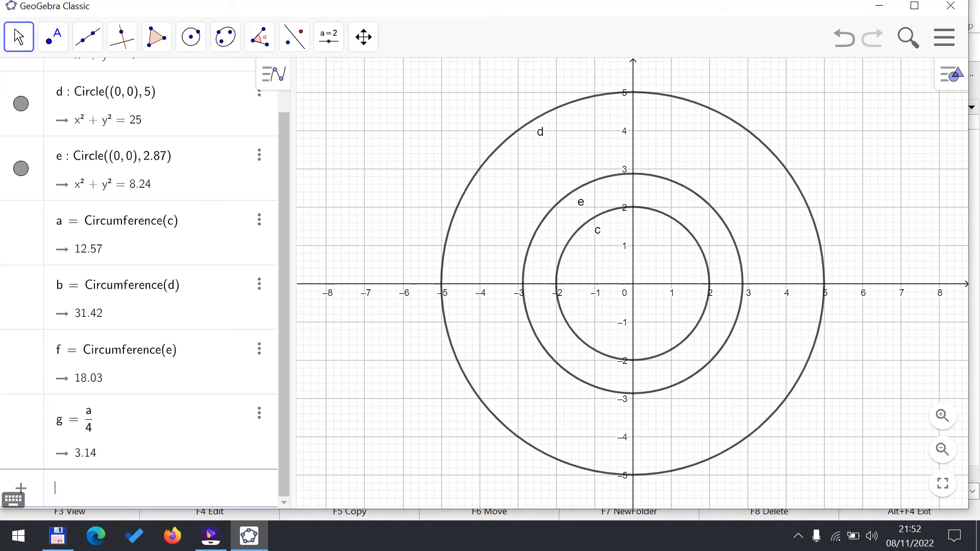
type("b")
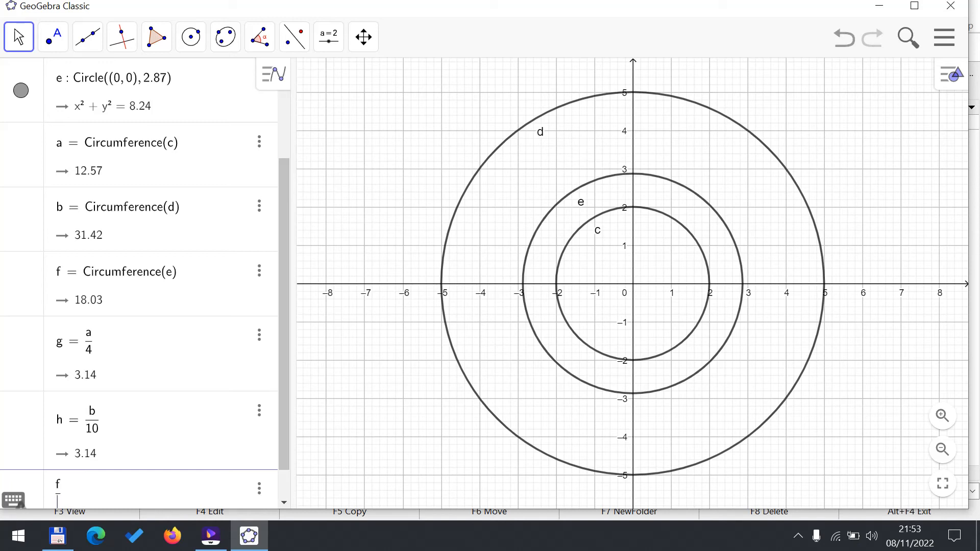
Begin entering the third ratio f/(2·2.67) for circle e
type("2")
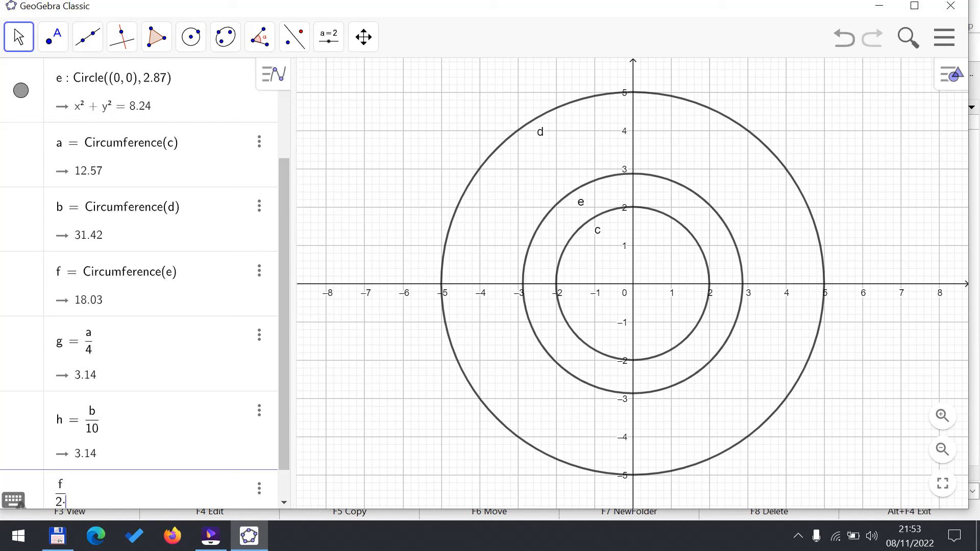
type("·2.67")
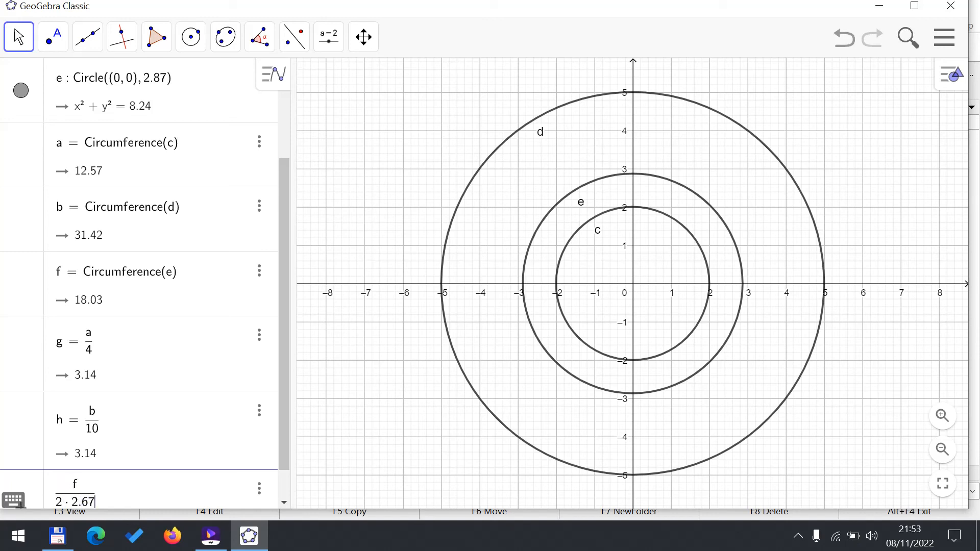